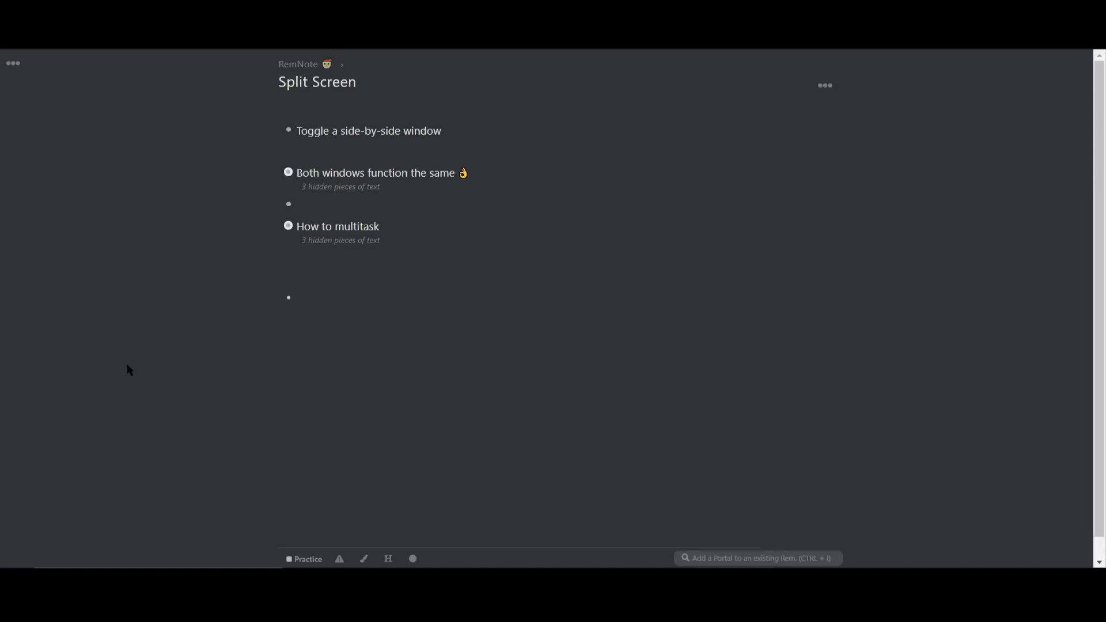
pyautogui.moveTo(129, 367)
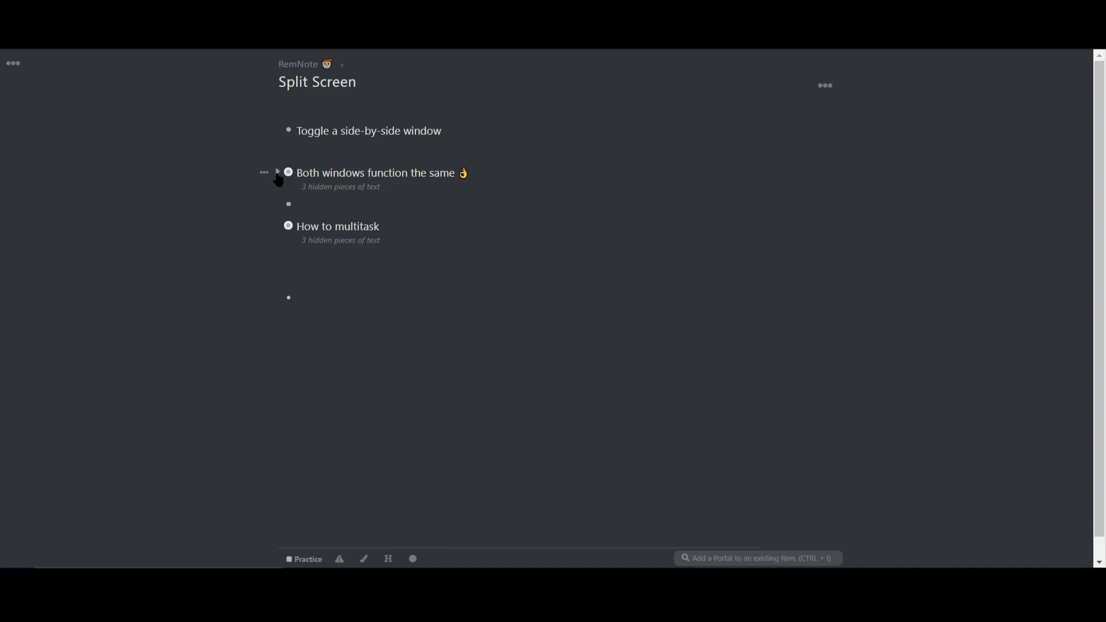
# Expand the collapsed Split Screen rems, then open and close the second pane.
pyautogui.click(277, 173)
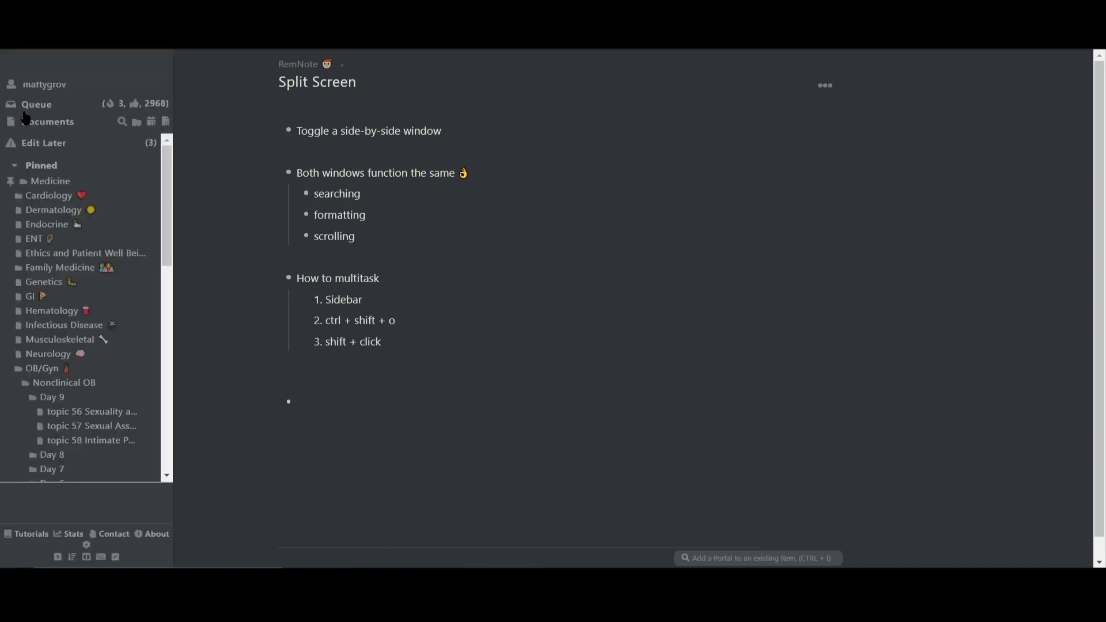
pyautogui.click(86, 557)
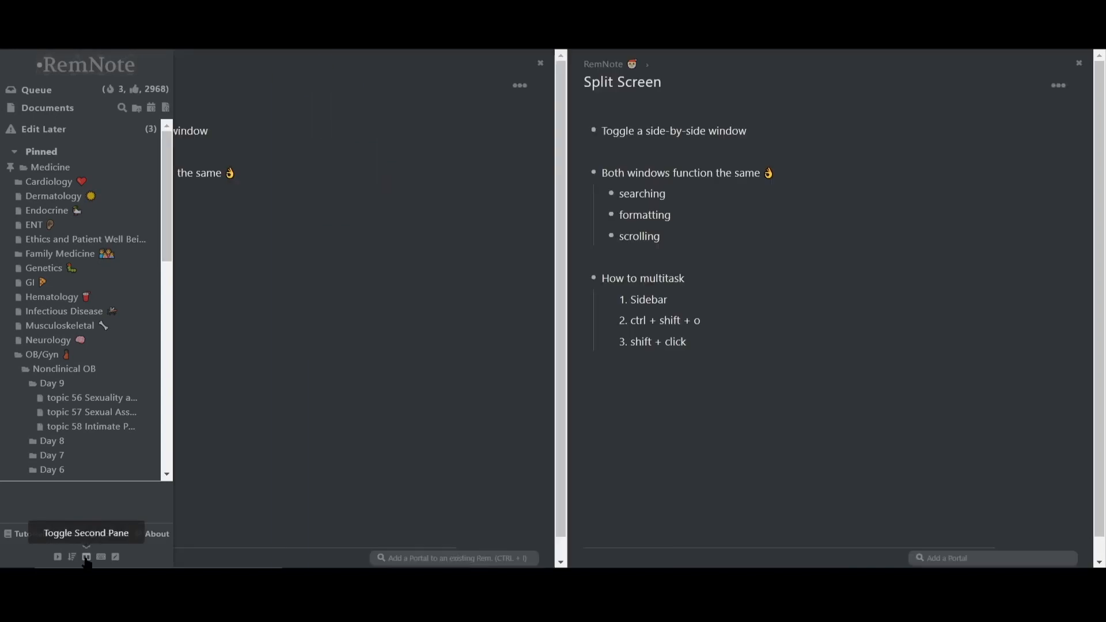
pyautogui.click(86, 557)
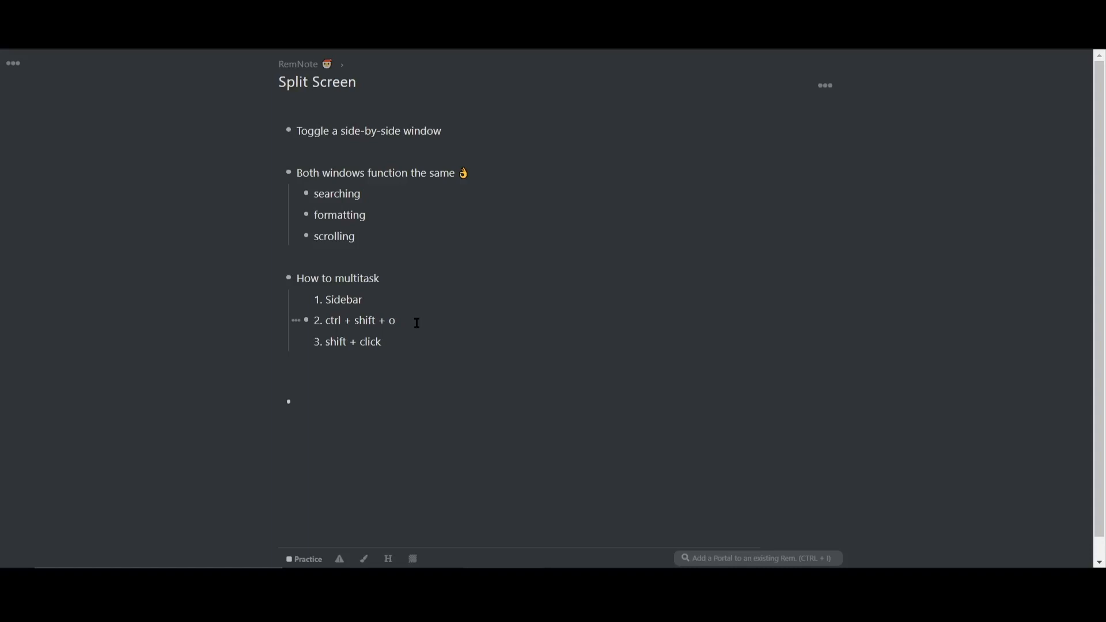
pyautogui.moveTo(424, 333)
pyautogui.write('sidebar')
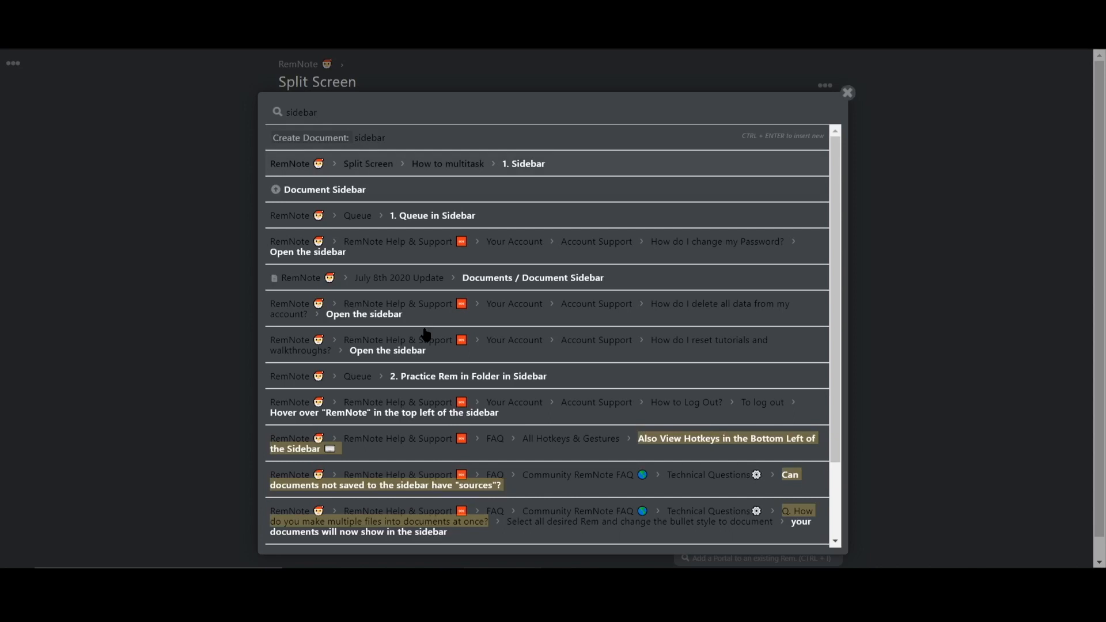
# Open the '3. shift + click' rem in a second pane beside Split Screen.
pyautogui.click(847, 92)
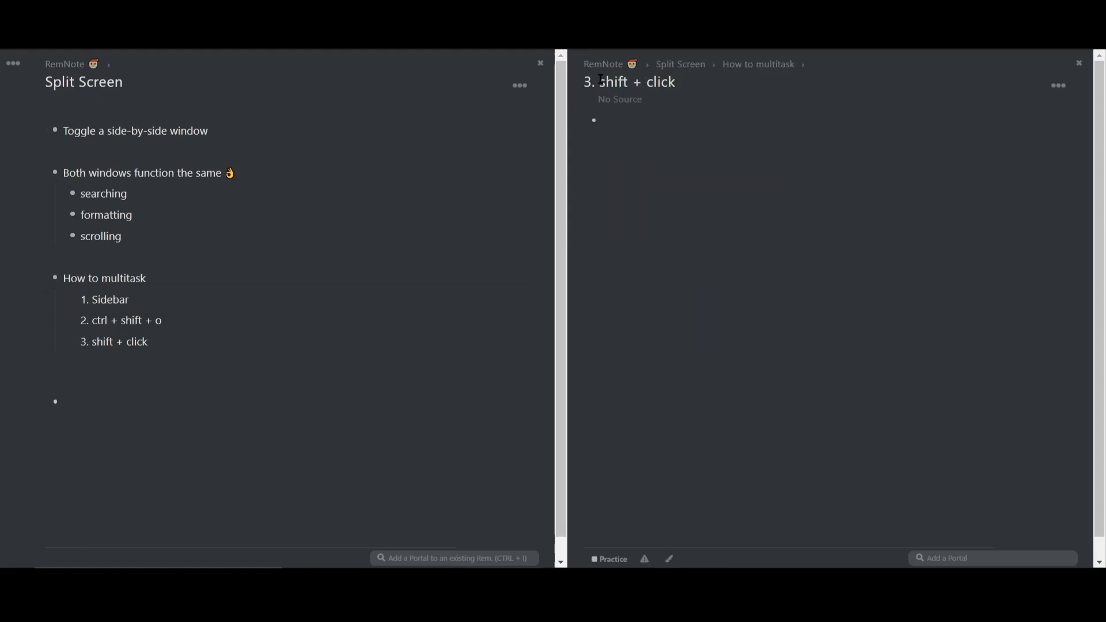
pyautogui.moveTo(322, 326)
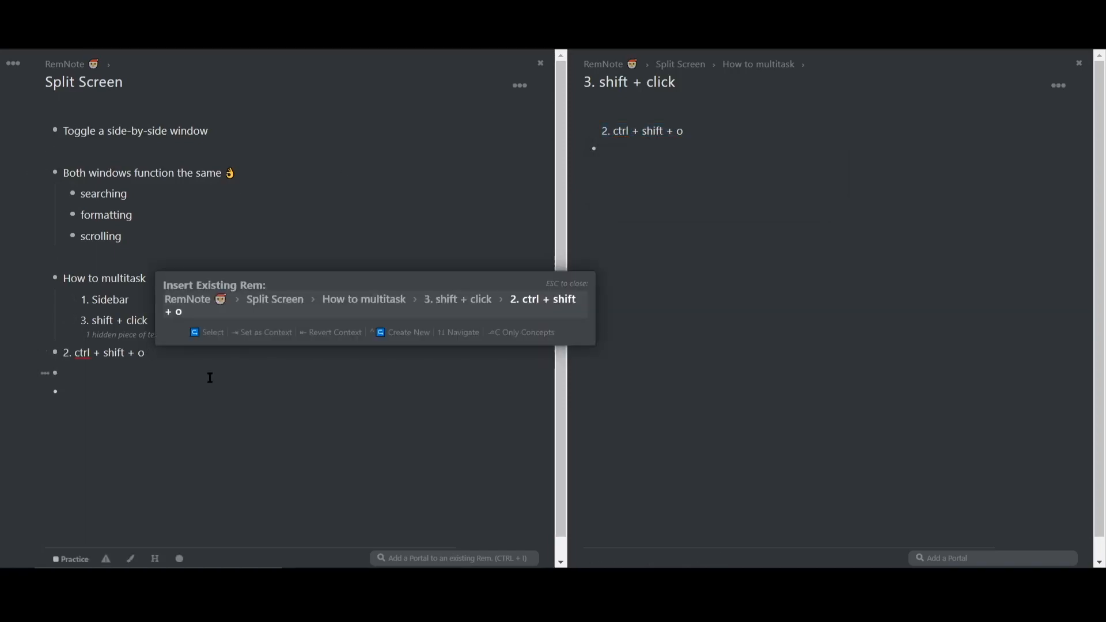
# Confirm inserting the existing rem, then select a left-pane rem to copy as a portal.
pyautogui.press('Escape')
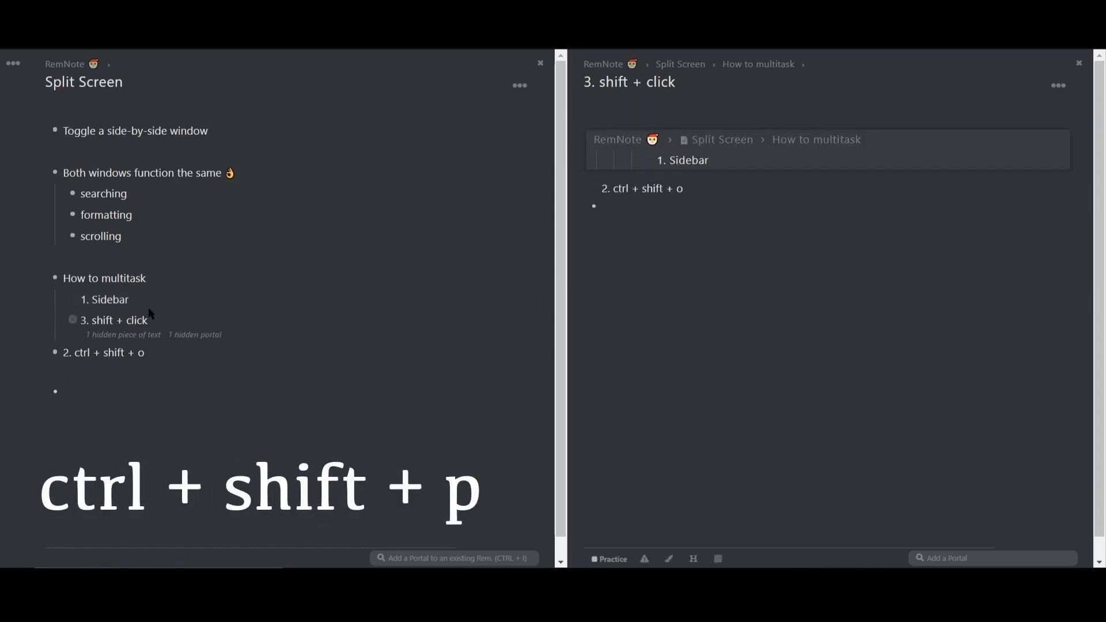
pyautogui.doubleClick(101, 237)
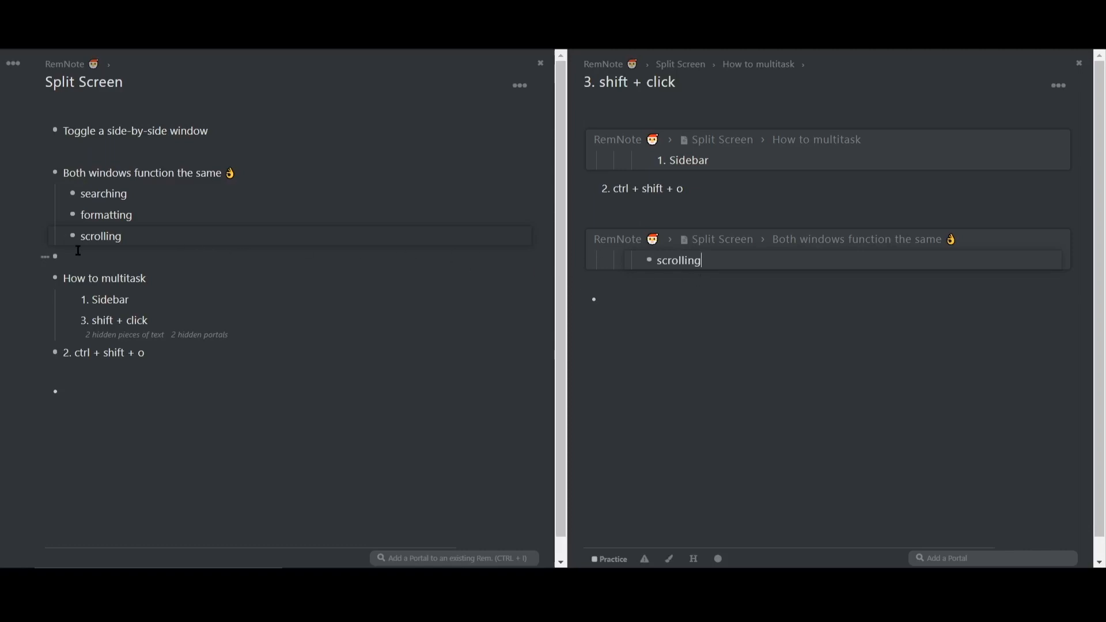
pyautogui.moveTo(378, 272)
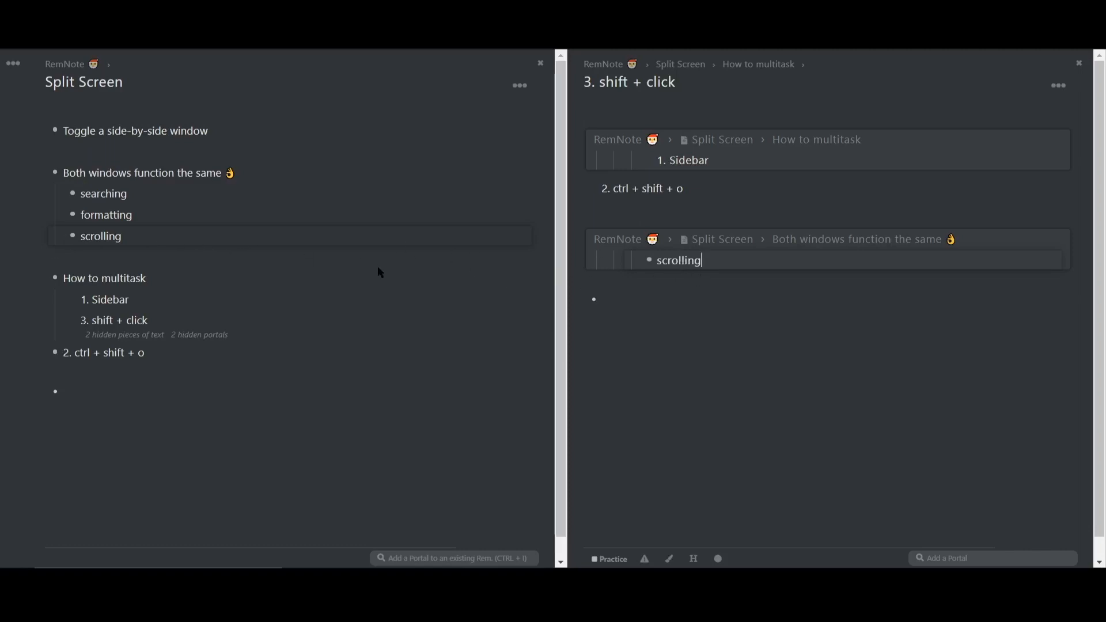